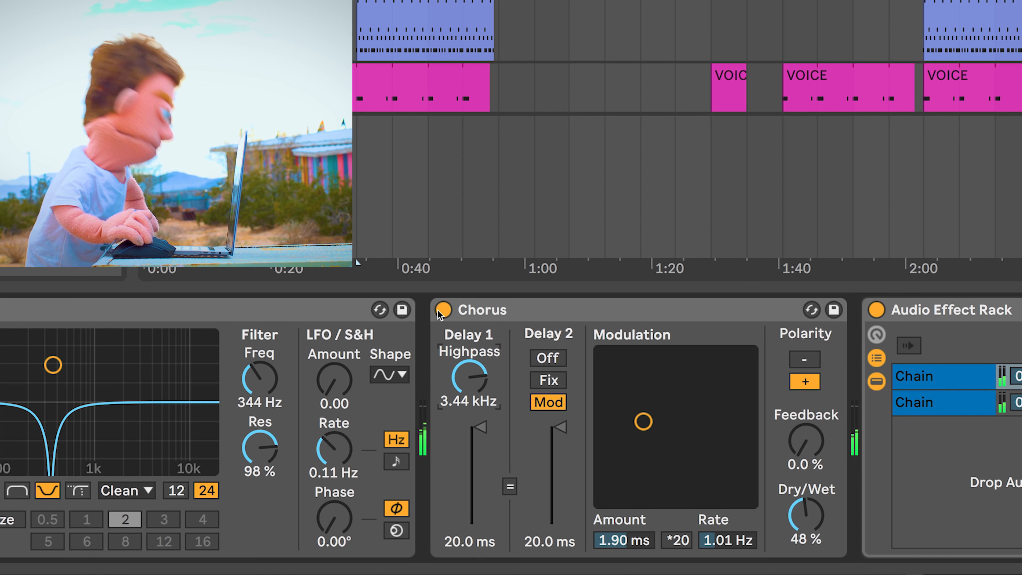
Set Delay 1 to 13.4 ms with 7.99 kHz highpass, Dry/Wet 52%, and Delay 2 to Fix mode
left_click(442, 310)
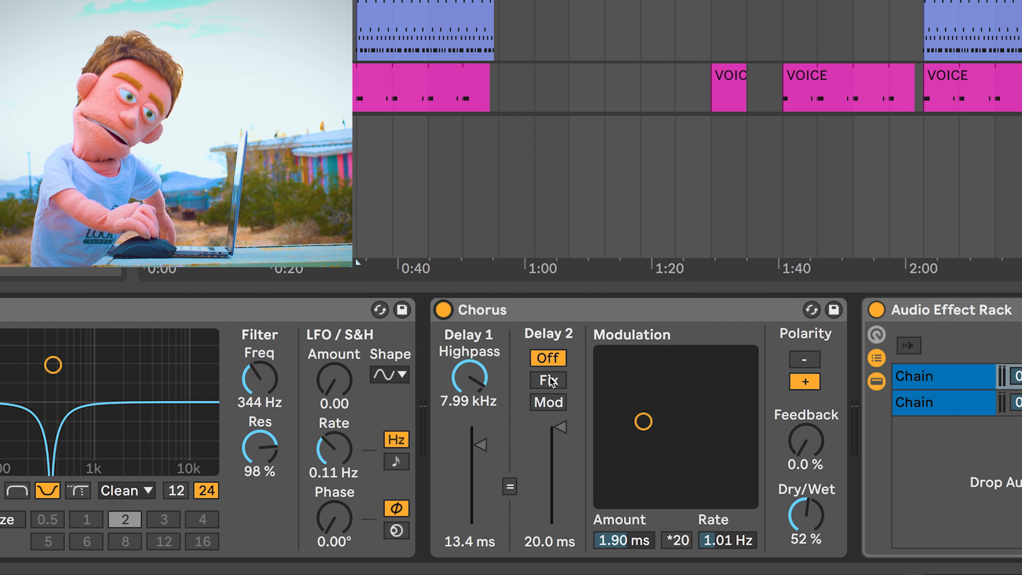
left_click(548, 381)
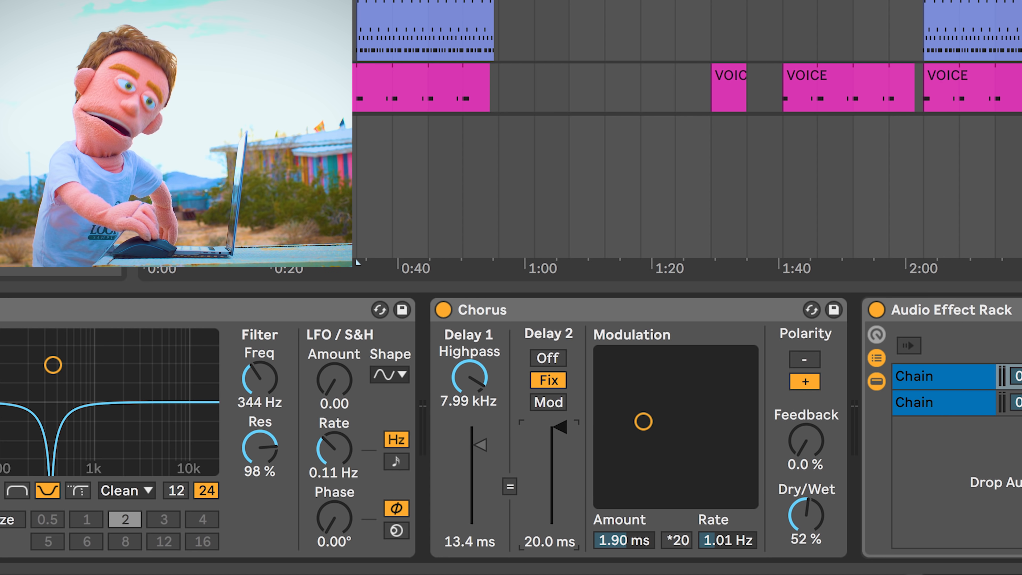
Switch Delay 2 back to modulated mode, running at 20.0 ms
left_click(548, 403)
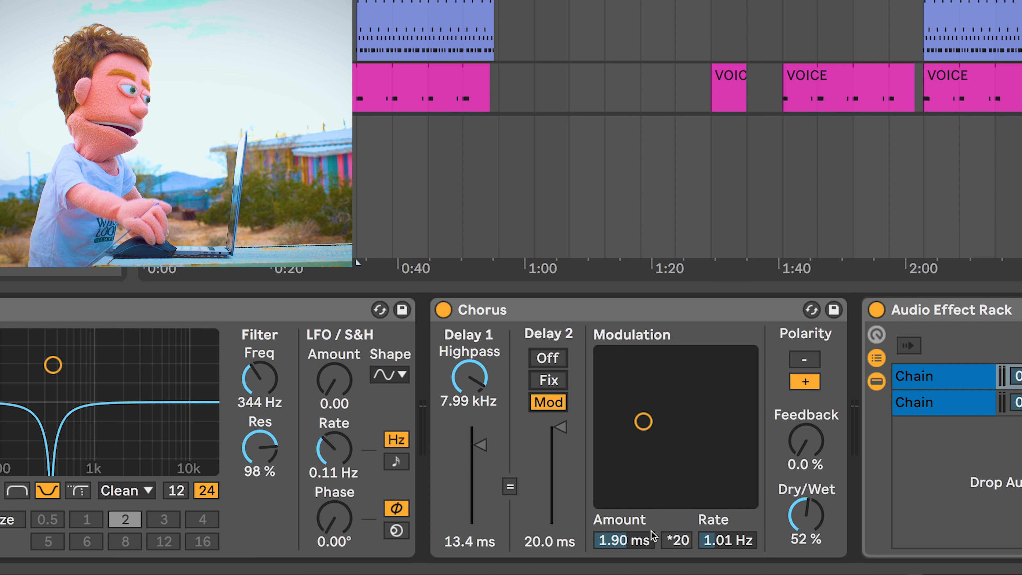
mouse_move(628, 546)
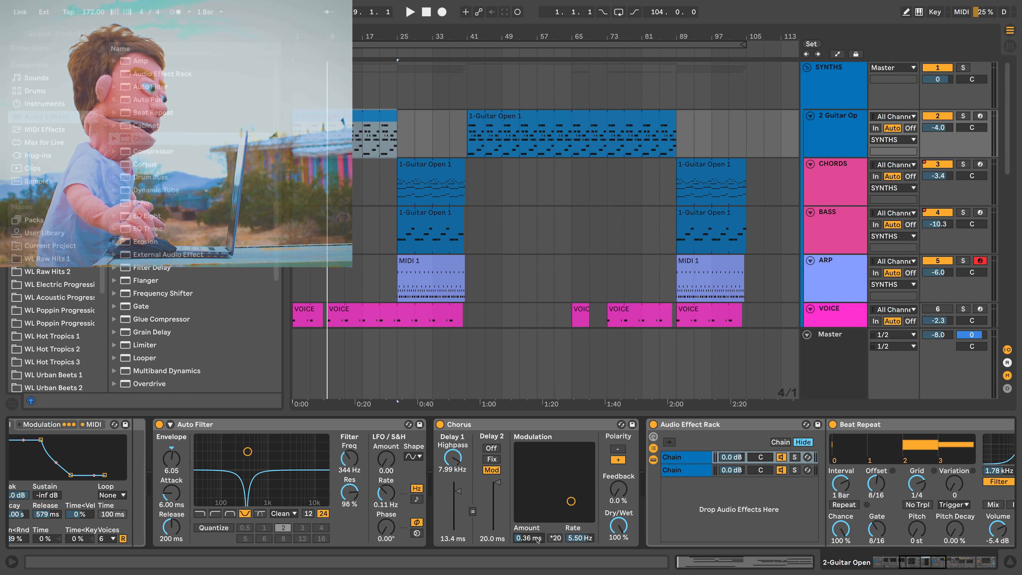
Add a second Chorus-Ensemble after the first and bypass it briefly to compare the sound
left_click(143, 137)
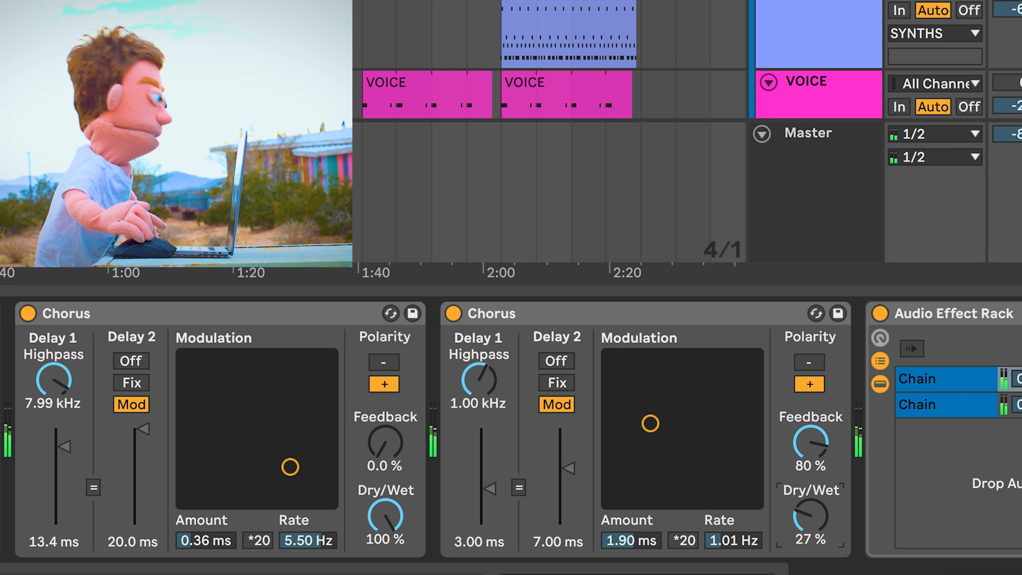
left_click(453, 313)
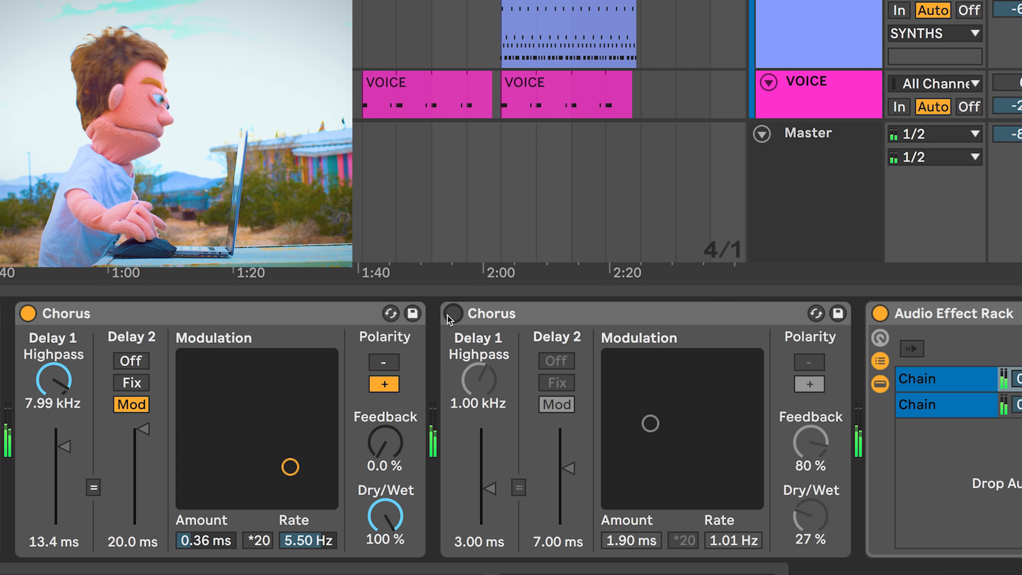
left_click(452, 313)
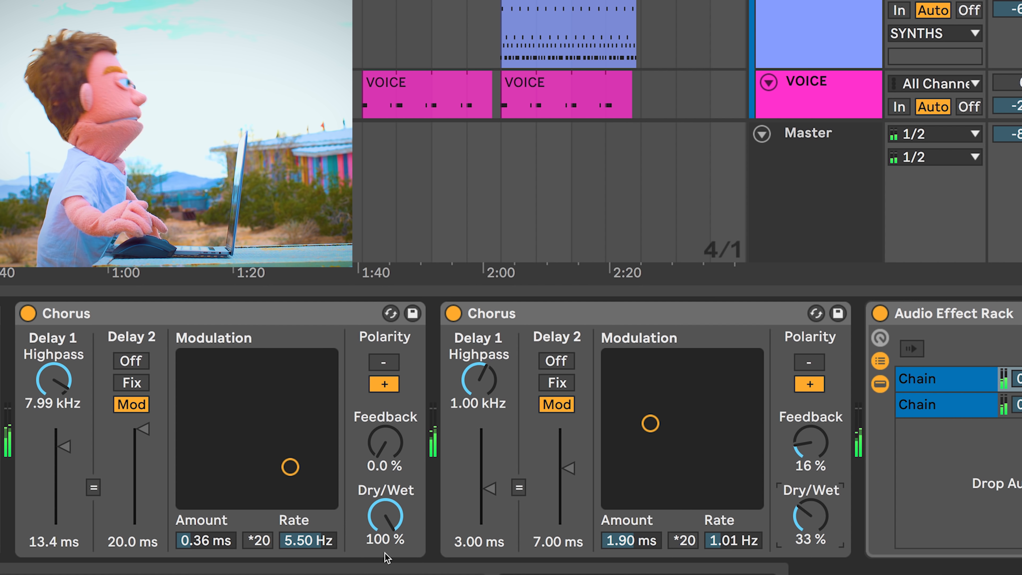
Copy the second Chorus and show the VOICE track's Amp, Reverb and Auto Filter chain
left_click(453, 314)
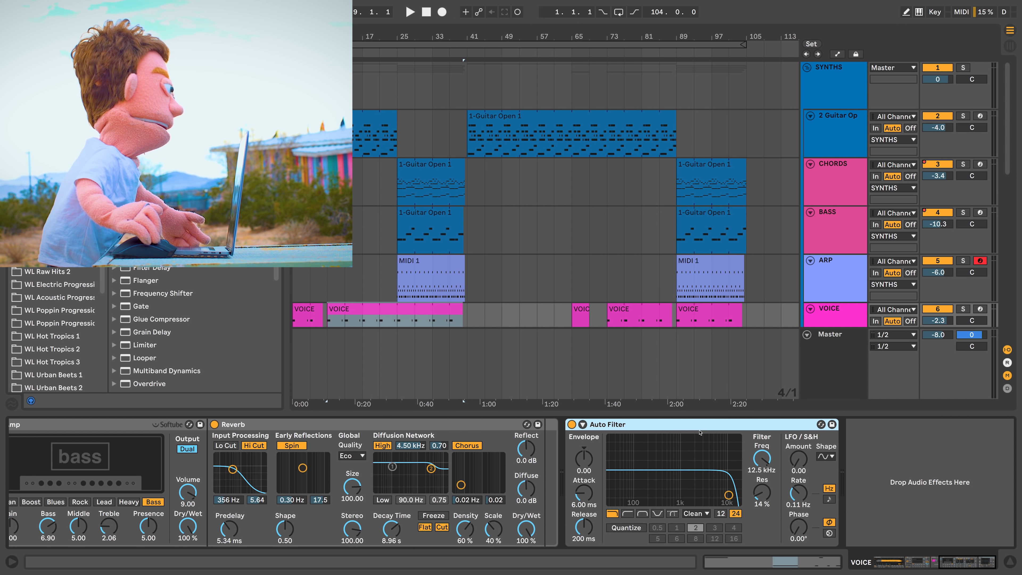
Paste the copied Chorus after the Reverb on the VOICE track
left_click(410, 11)
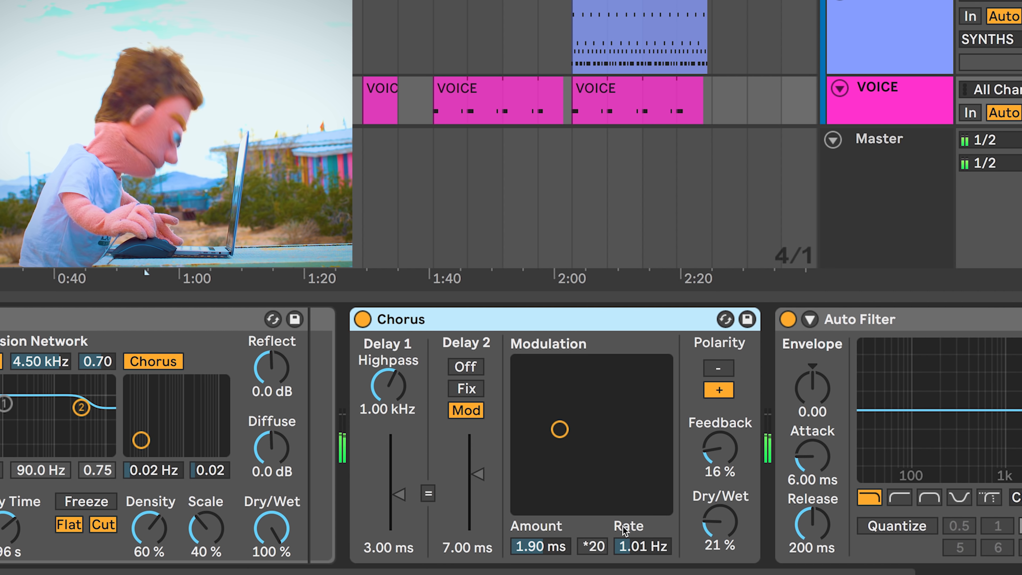
Set the VOICE Chorus Delay 2 to 20.0 ms, Amount 2.23 ms, Dry/Wet 59%, negative polarity
left_click(592, 546)
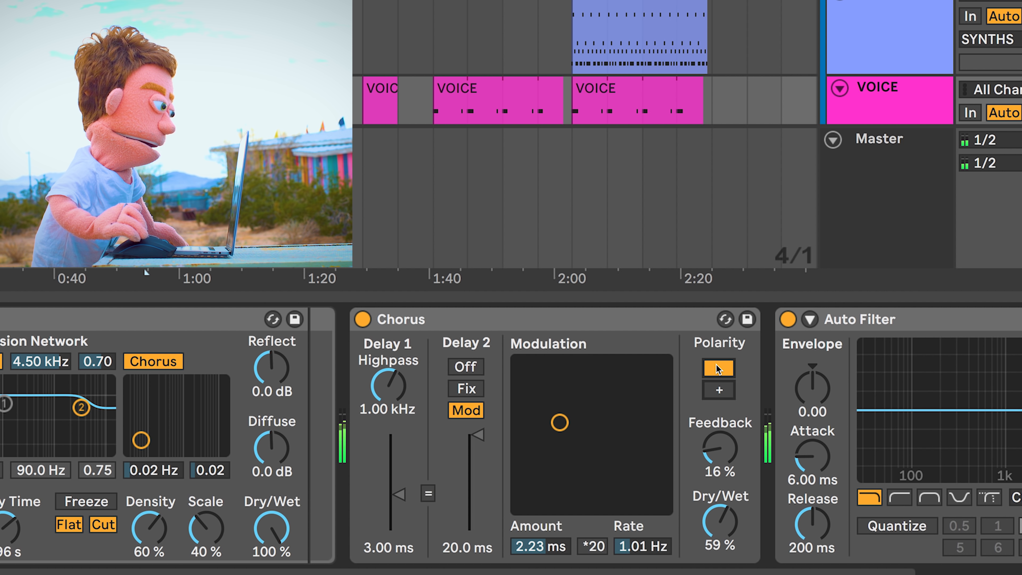
Return the VOICE Chorus to positive polarity
left_click(718, 367)
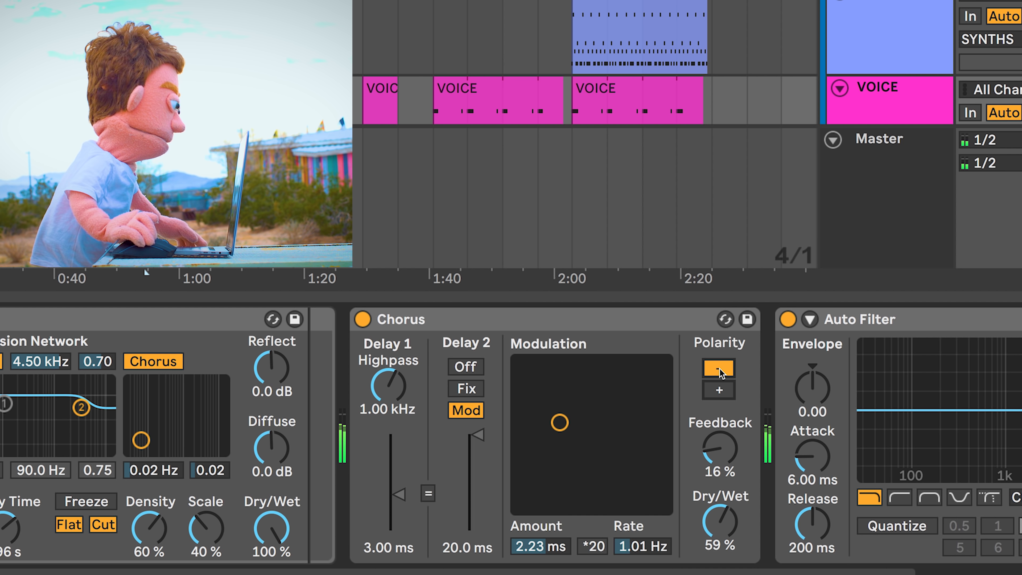
left_click(718, 390)
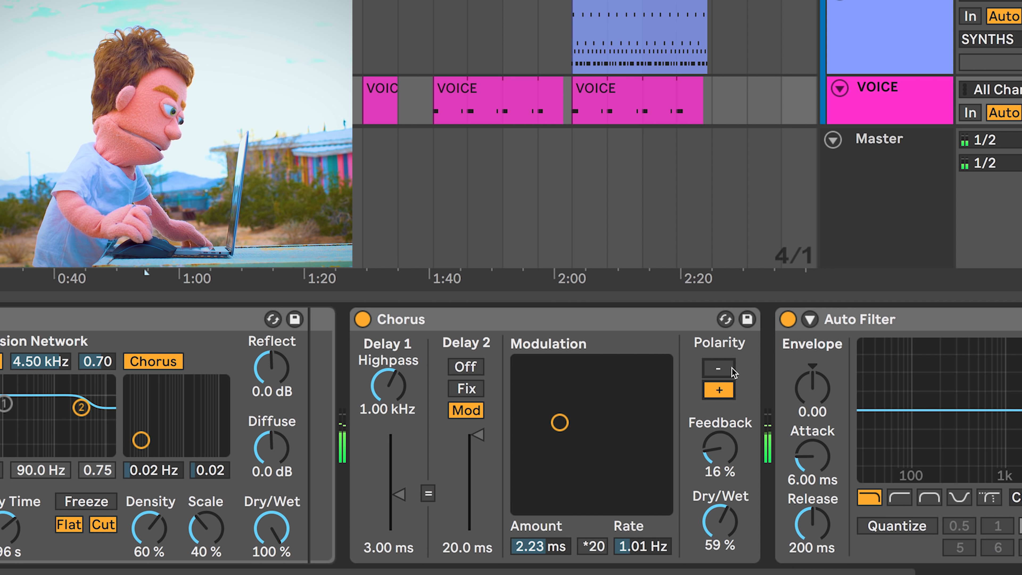
mouse_move(538, 447)
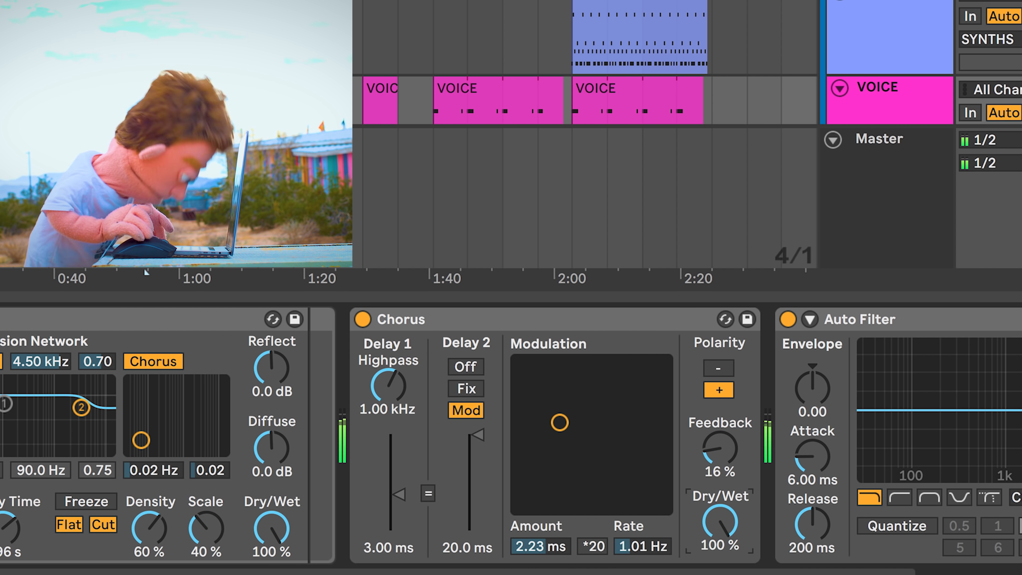
mouse_move(681, 411)
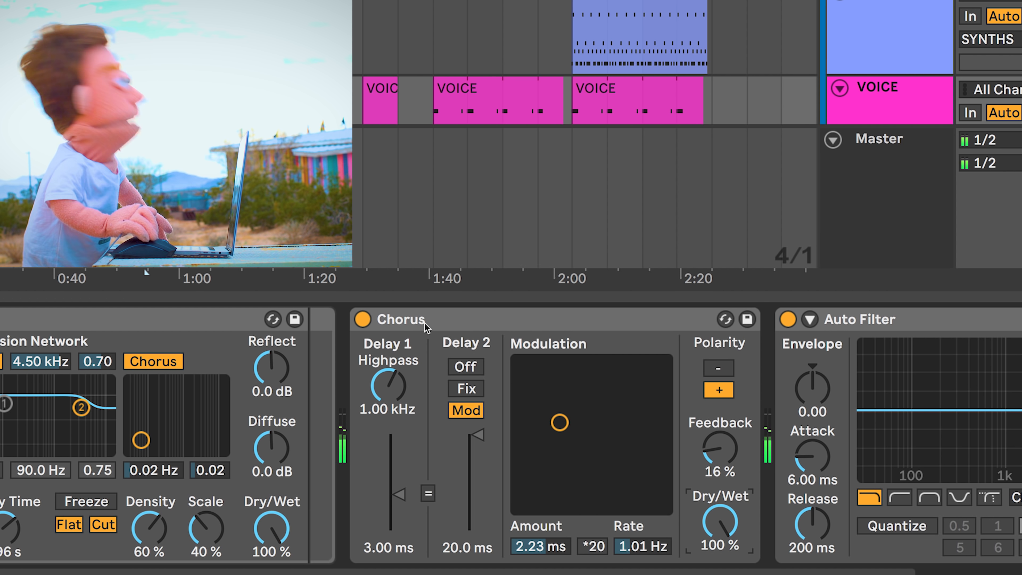
mouse_move(527, 381)
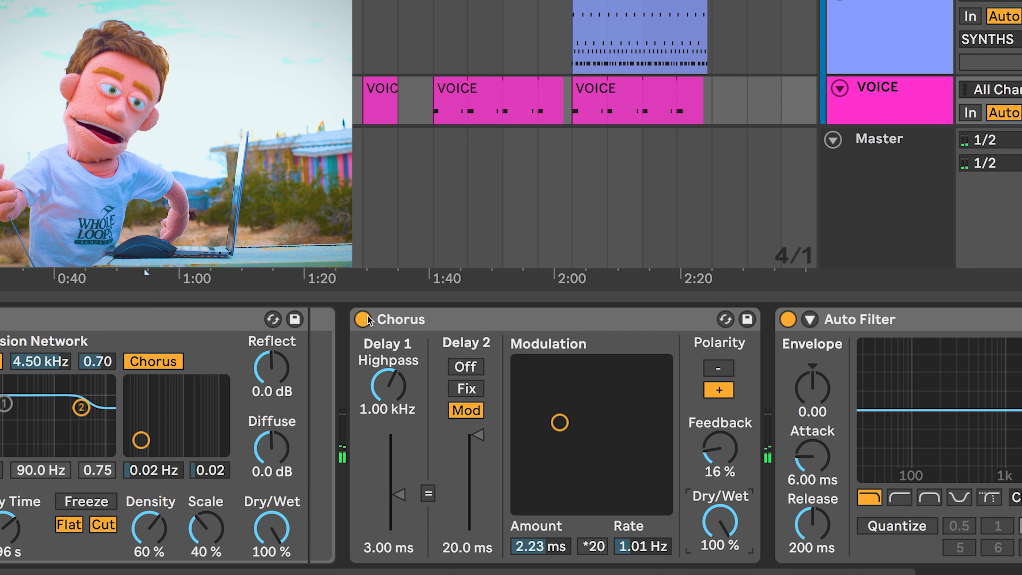
Move the VOICE Chorus before the Reverb at 100% wet and start song playback
left_click(365, 319)
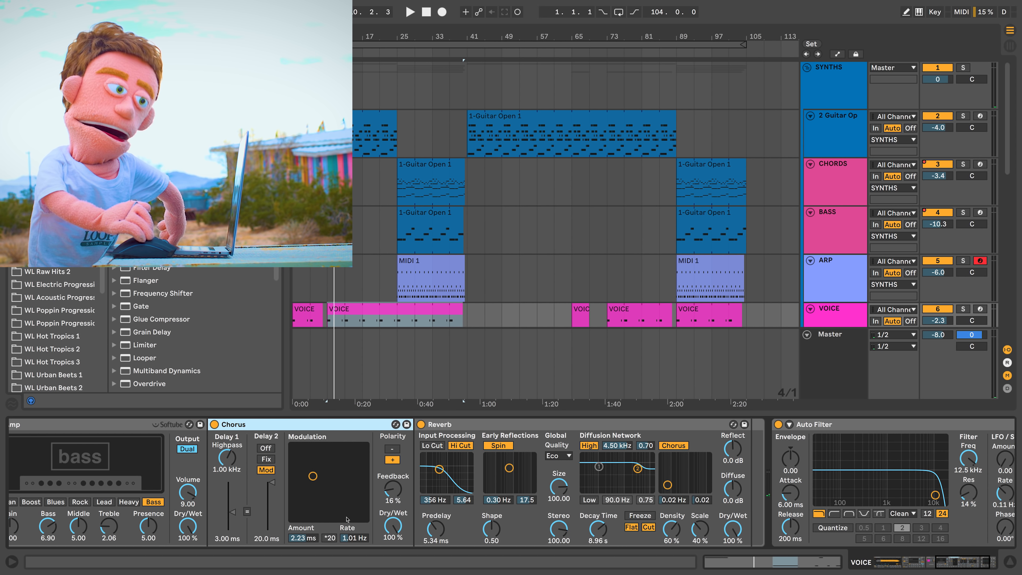
left_click(410, 11)
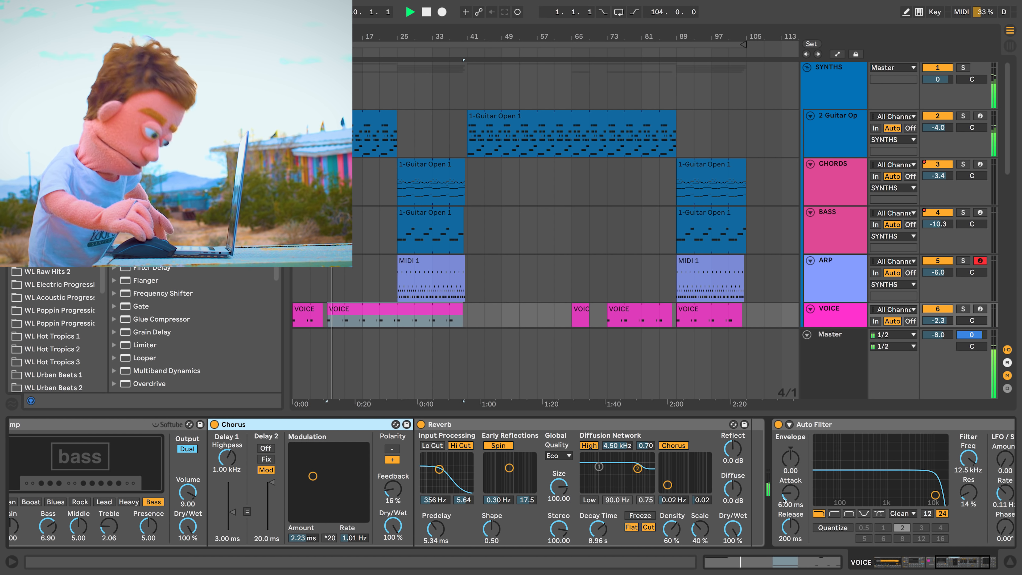